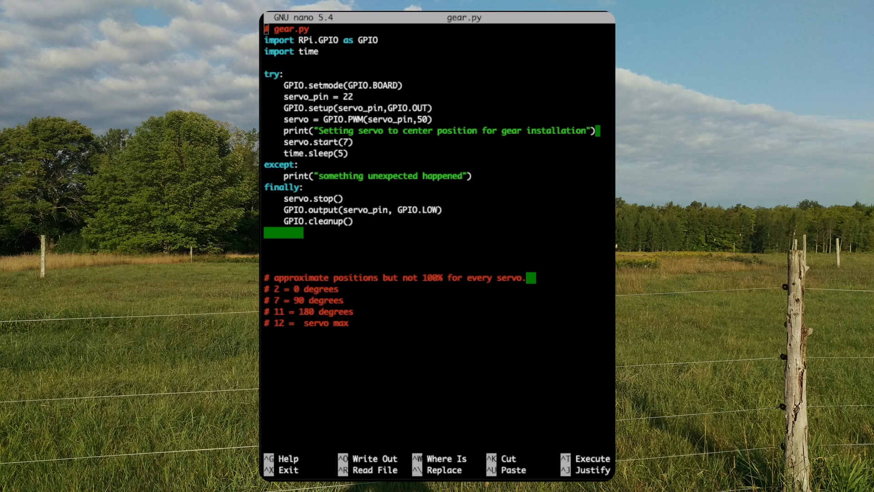
# - Add GPIO.cleanup() as the final line after the GPIO.output line in servo.py
pyautogui.click(368, 460)
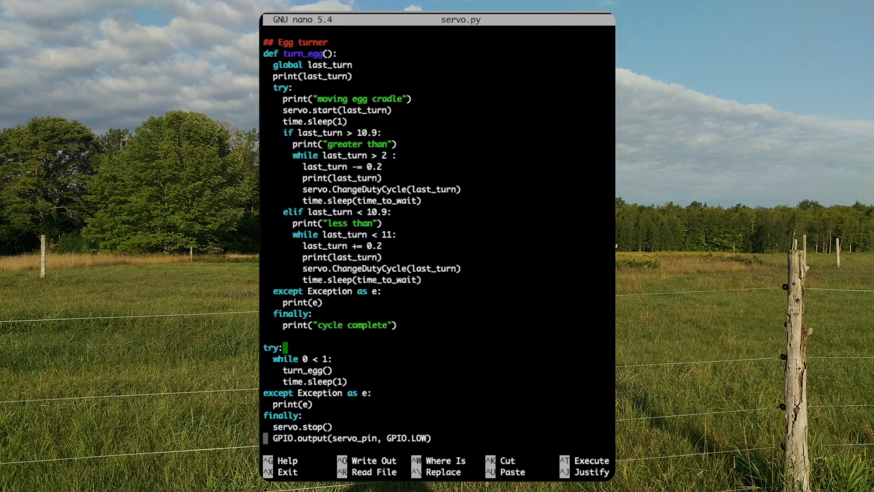
pyautogui.write('GPIO.cleanup()')
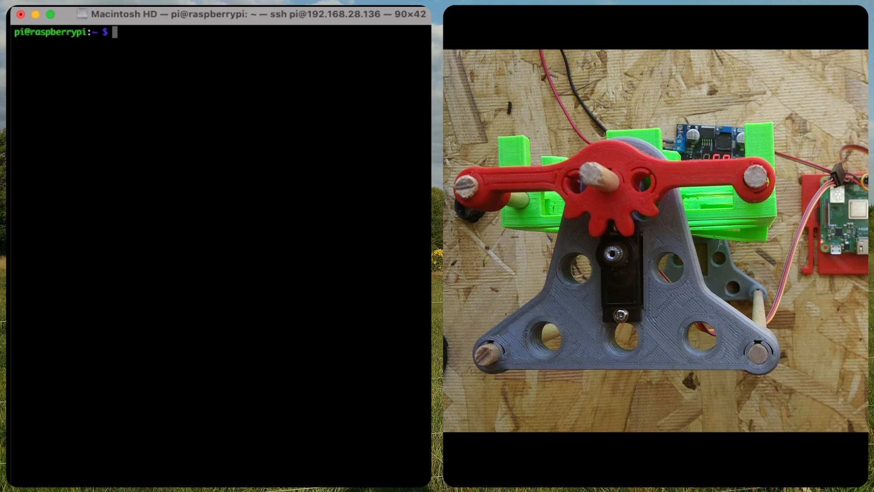
# - Run gear.py to center the servo for gear installation, and enter the servo.py command
pyautogui.write('python gear.py')
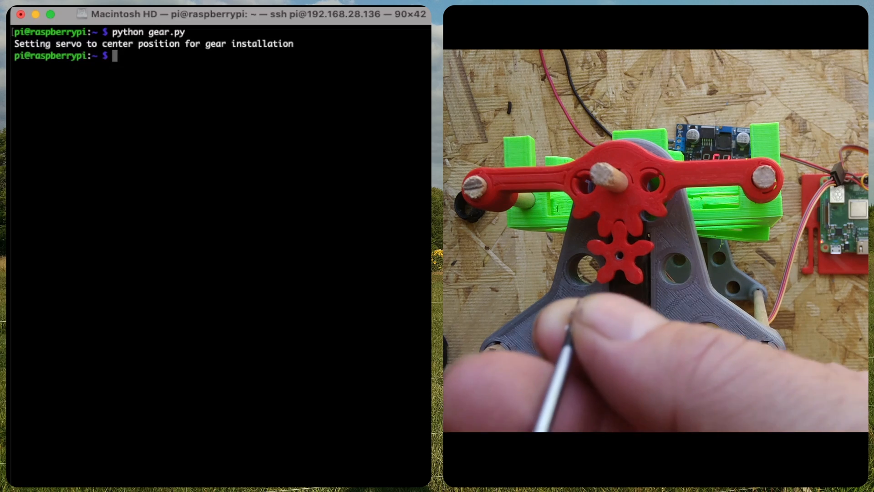
pyautogui.write('python servo.py')
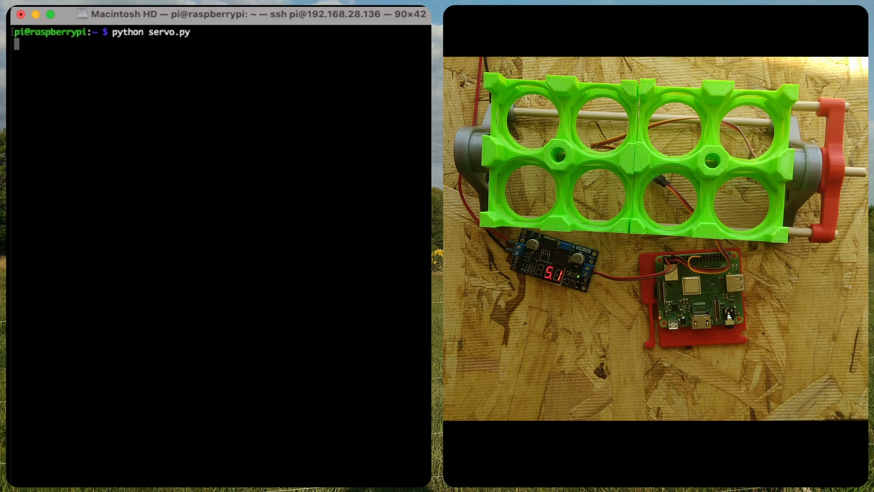
# - Start servo.py, which prints 'moving egg cradle' with positions 7, 7.2, 7.4
pyautogui.press('enter')
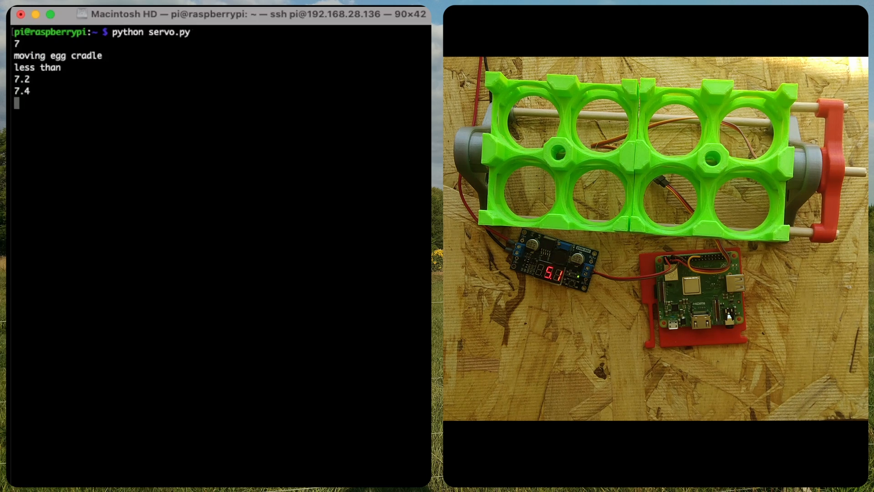